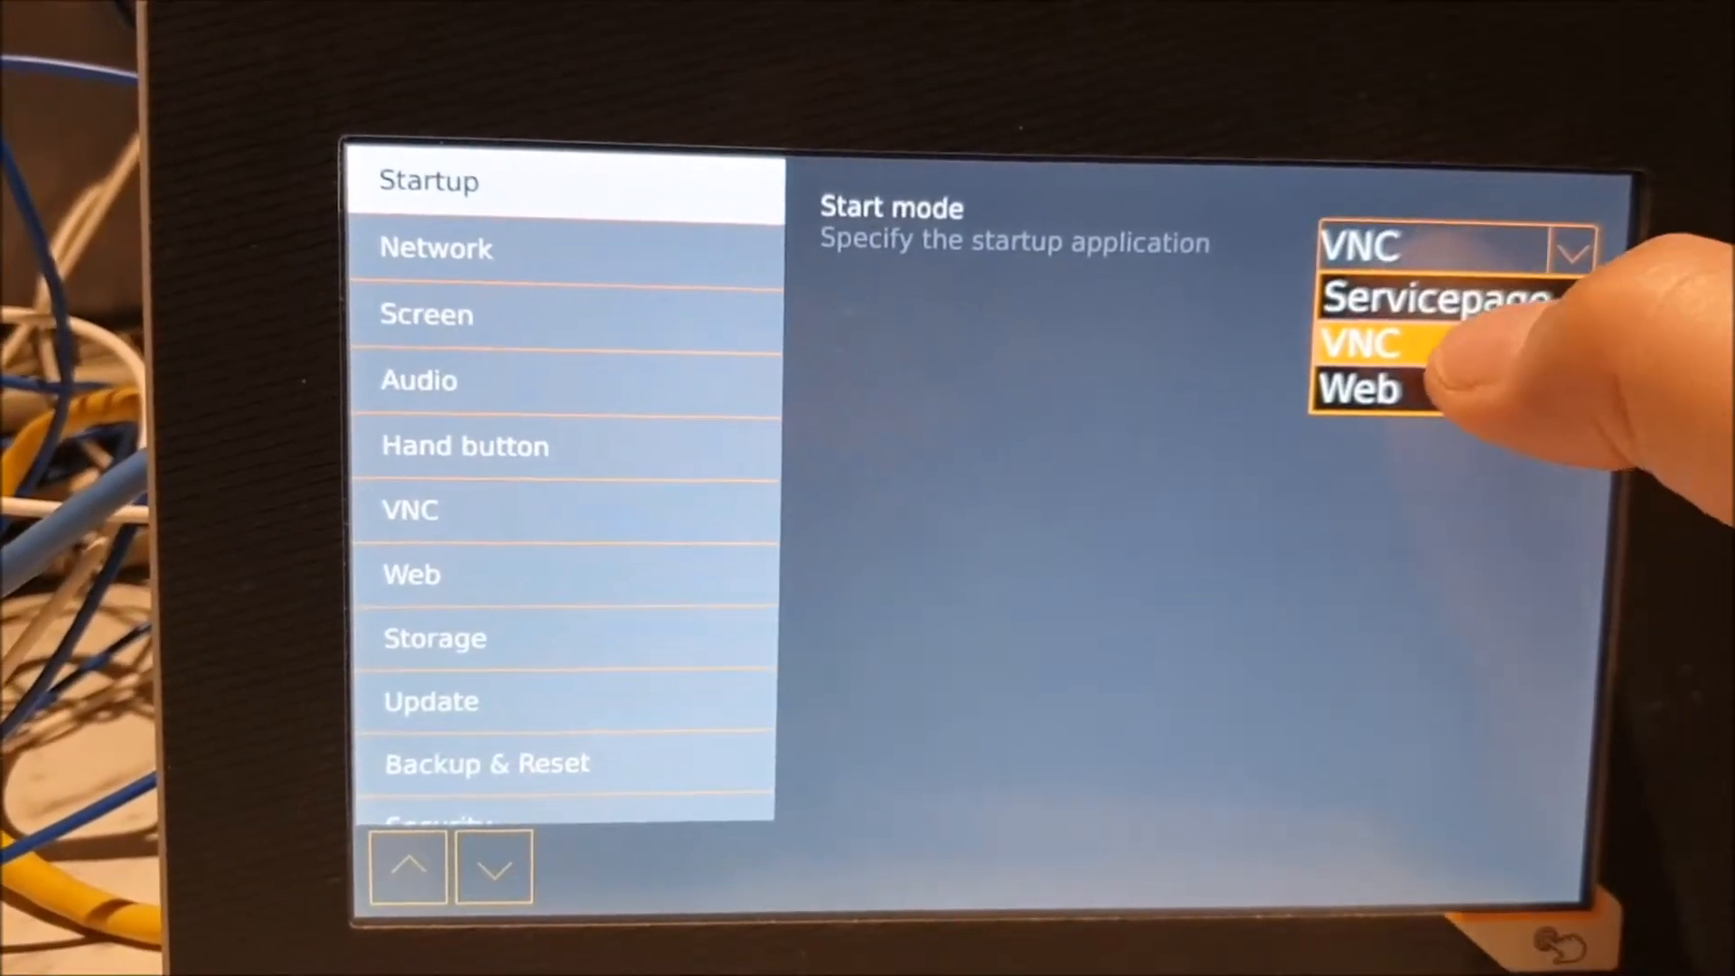
Choose VNC as the startup application, then move on to the Network settings.
left_click(1359, 344)
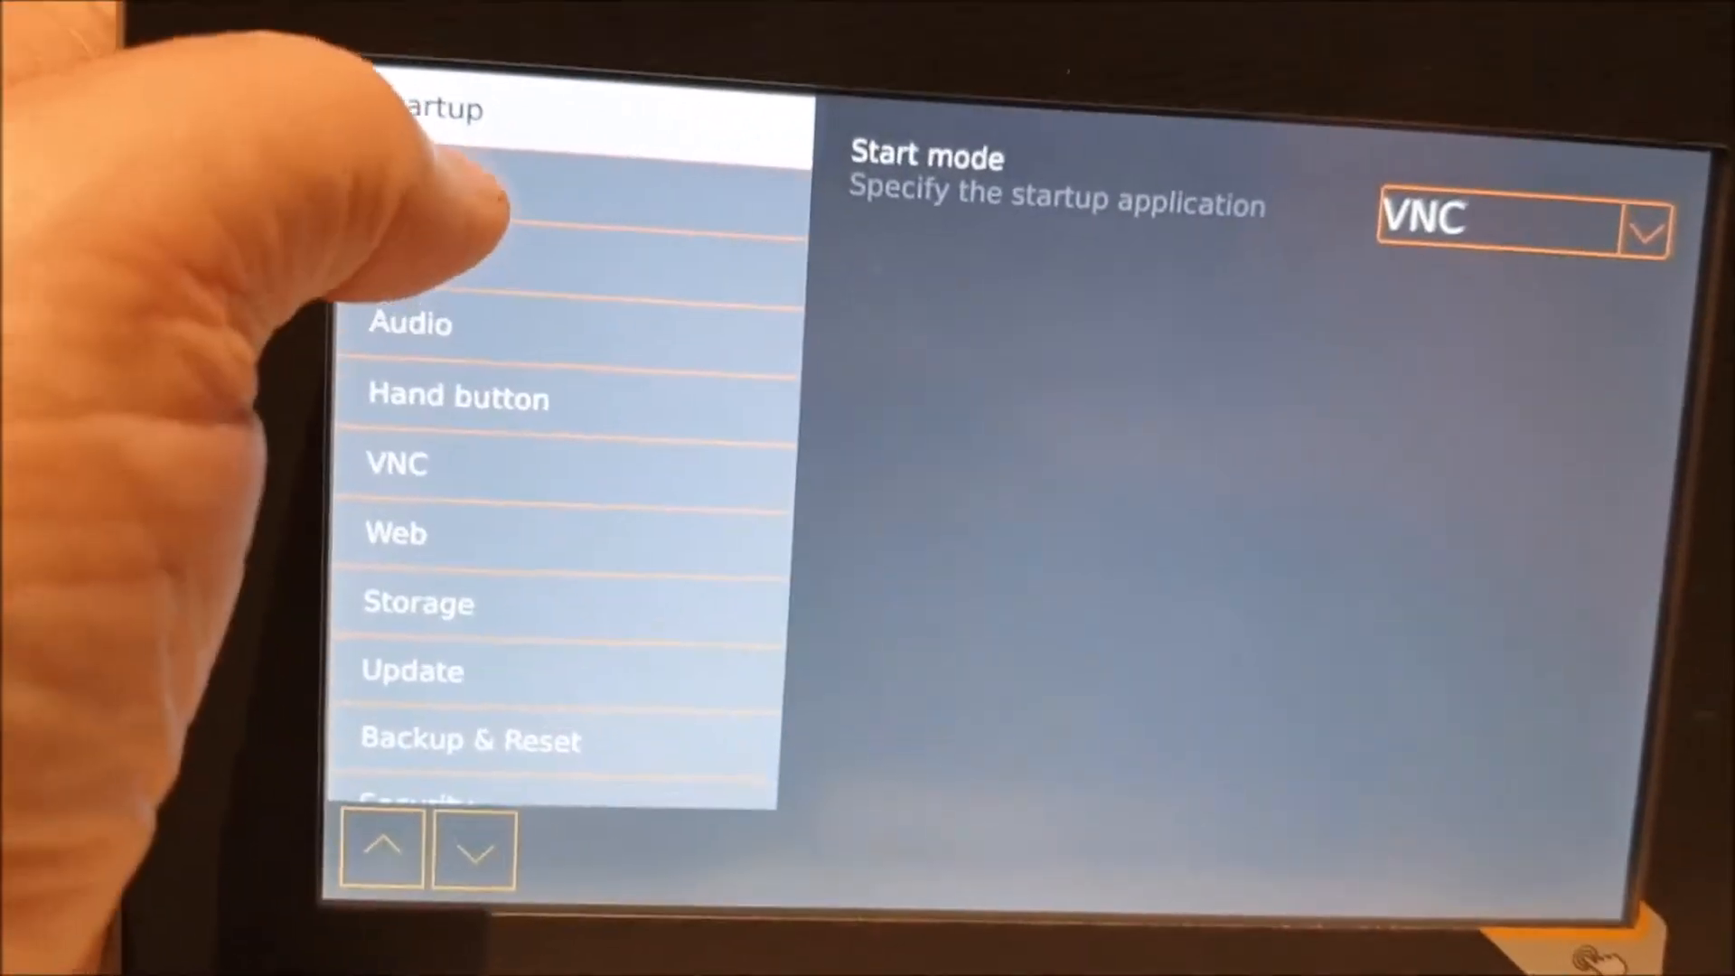
left_click(465, 221)
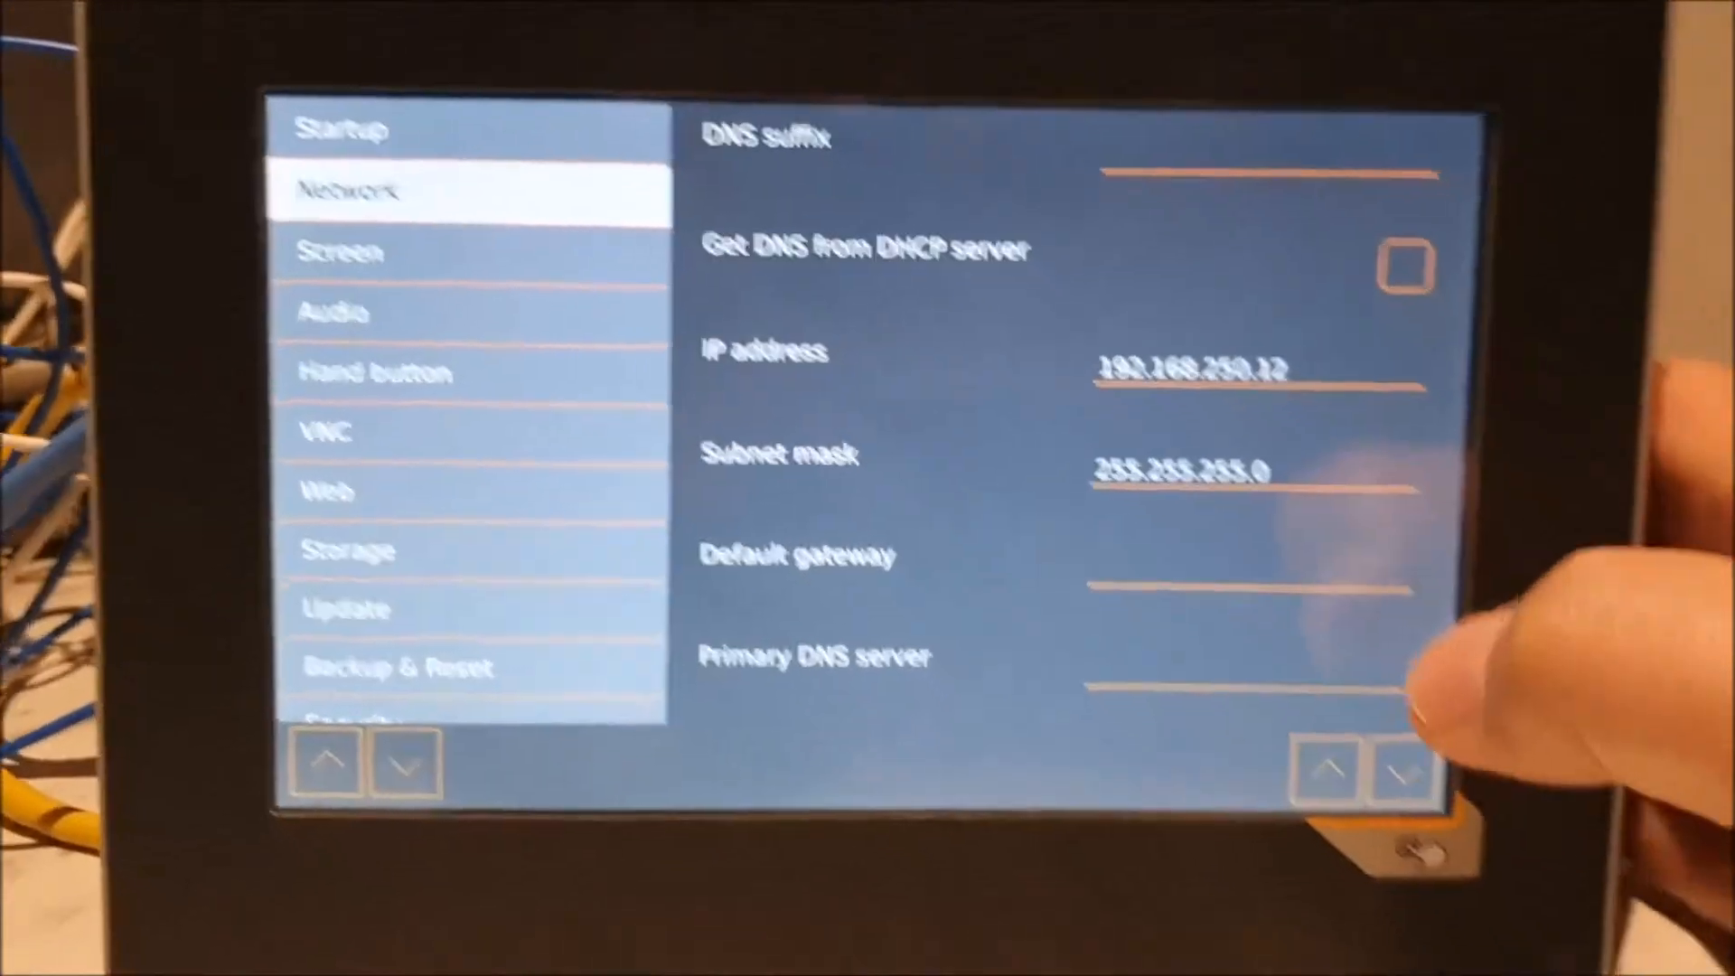
Edit the panel IP address field, replacing 192.168.250.12 with 10.106.230.30.
left_click(1201, 368)
type("10.106.230.30")
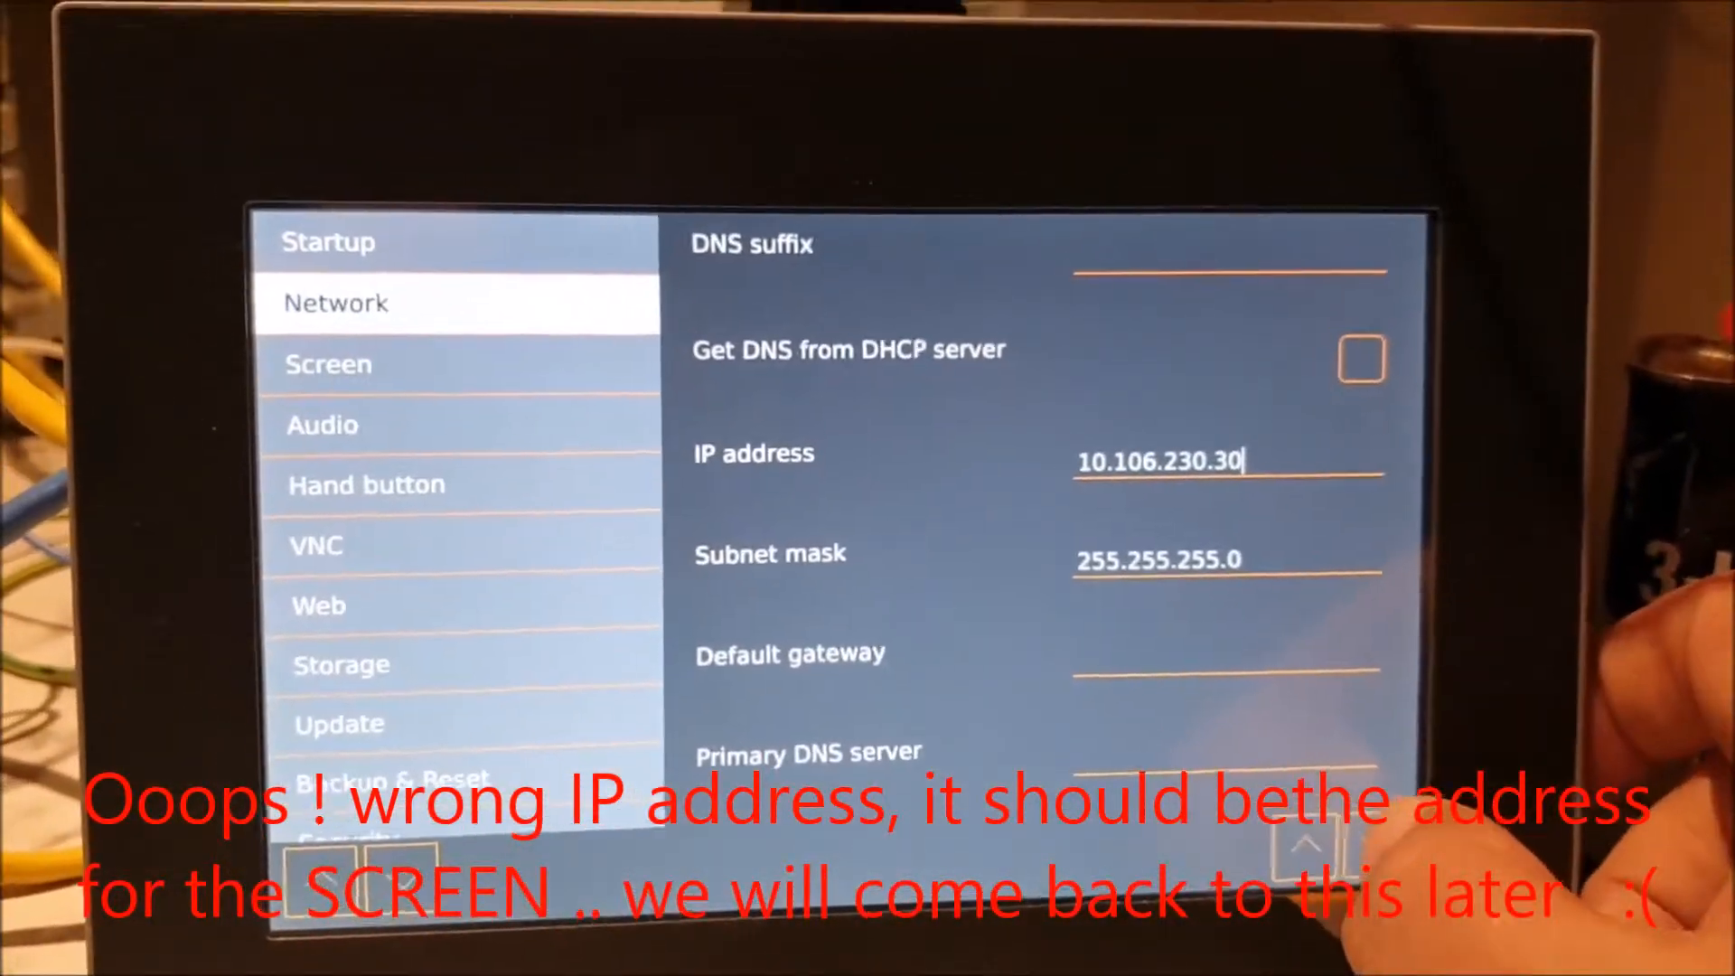
scroll("down", 3)
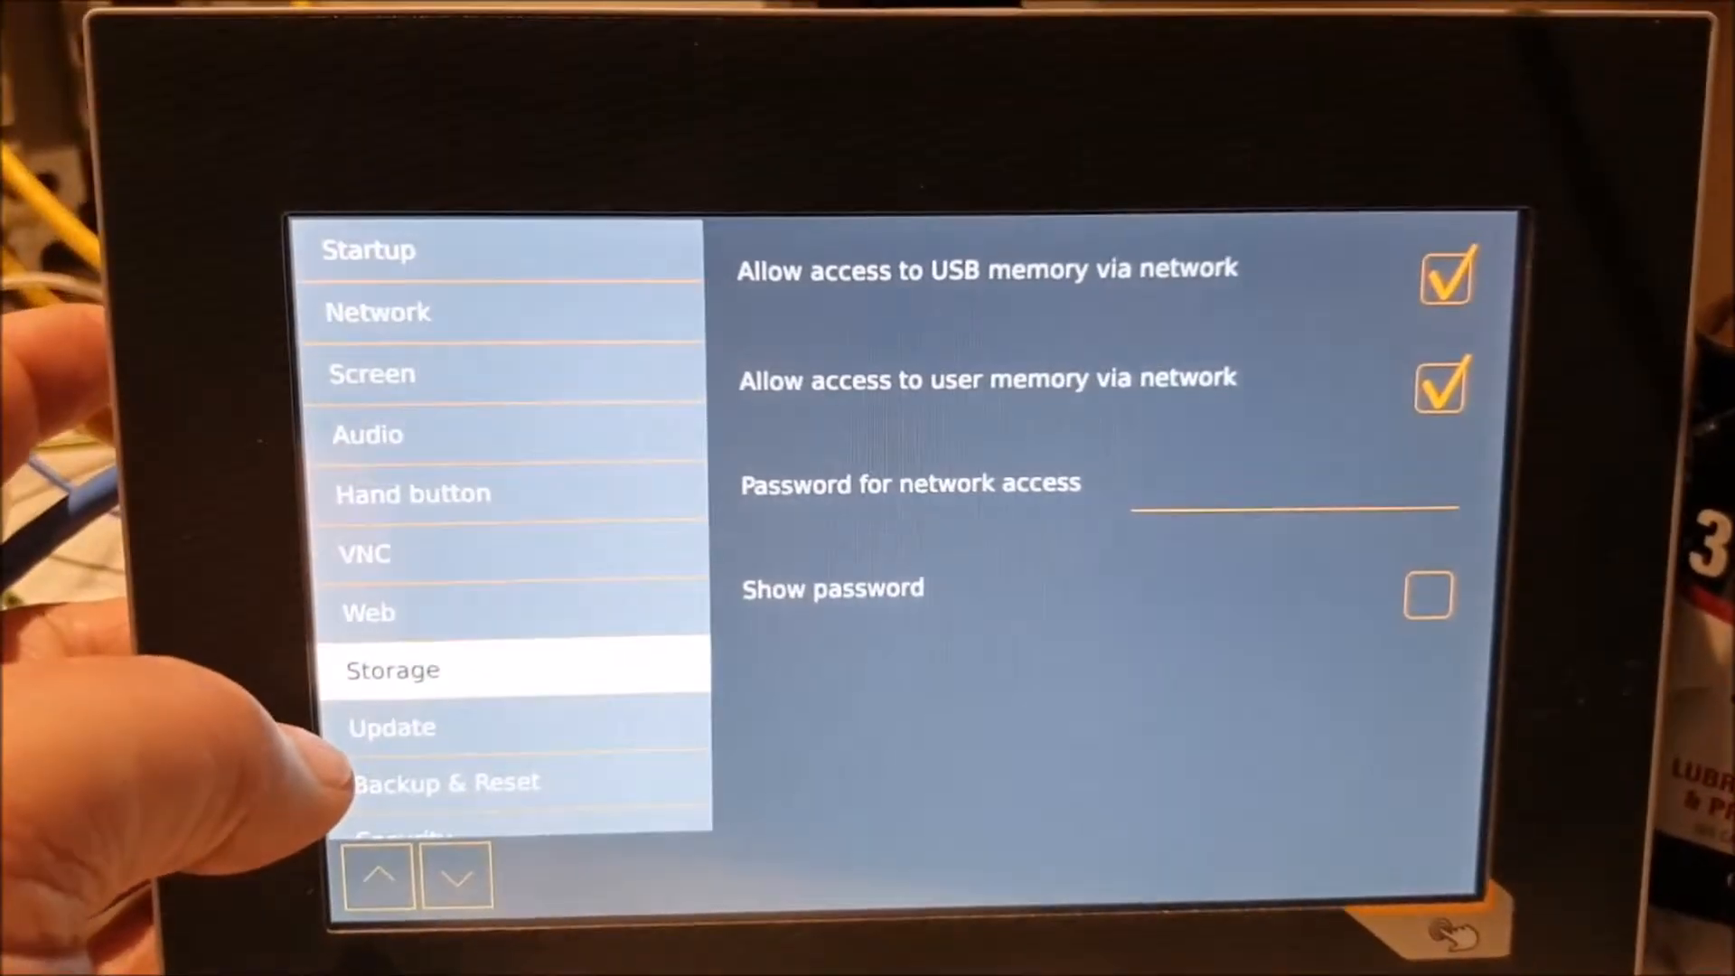
Show the system update and load-settings-from-USB options in the Update section.
left_click(393, 726)
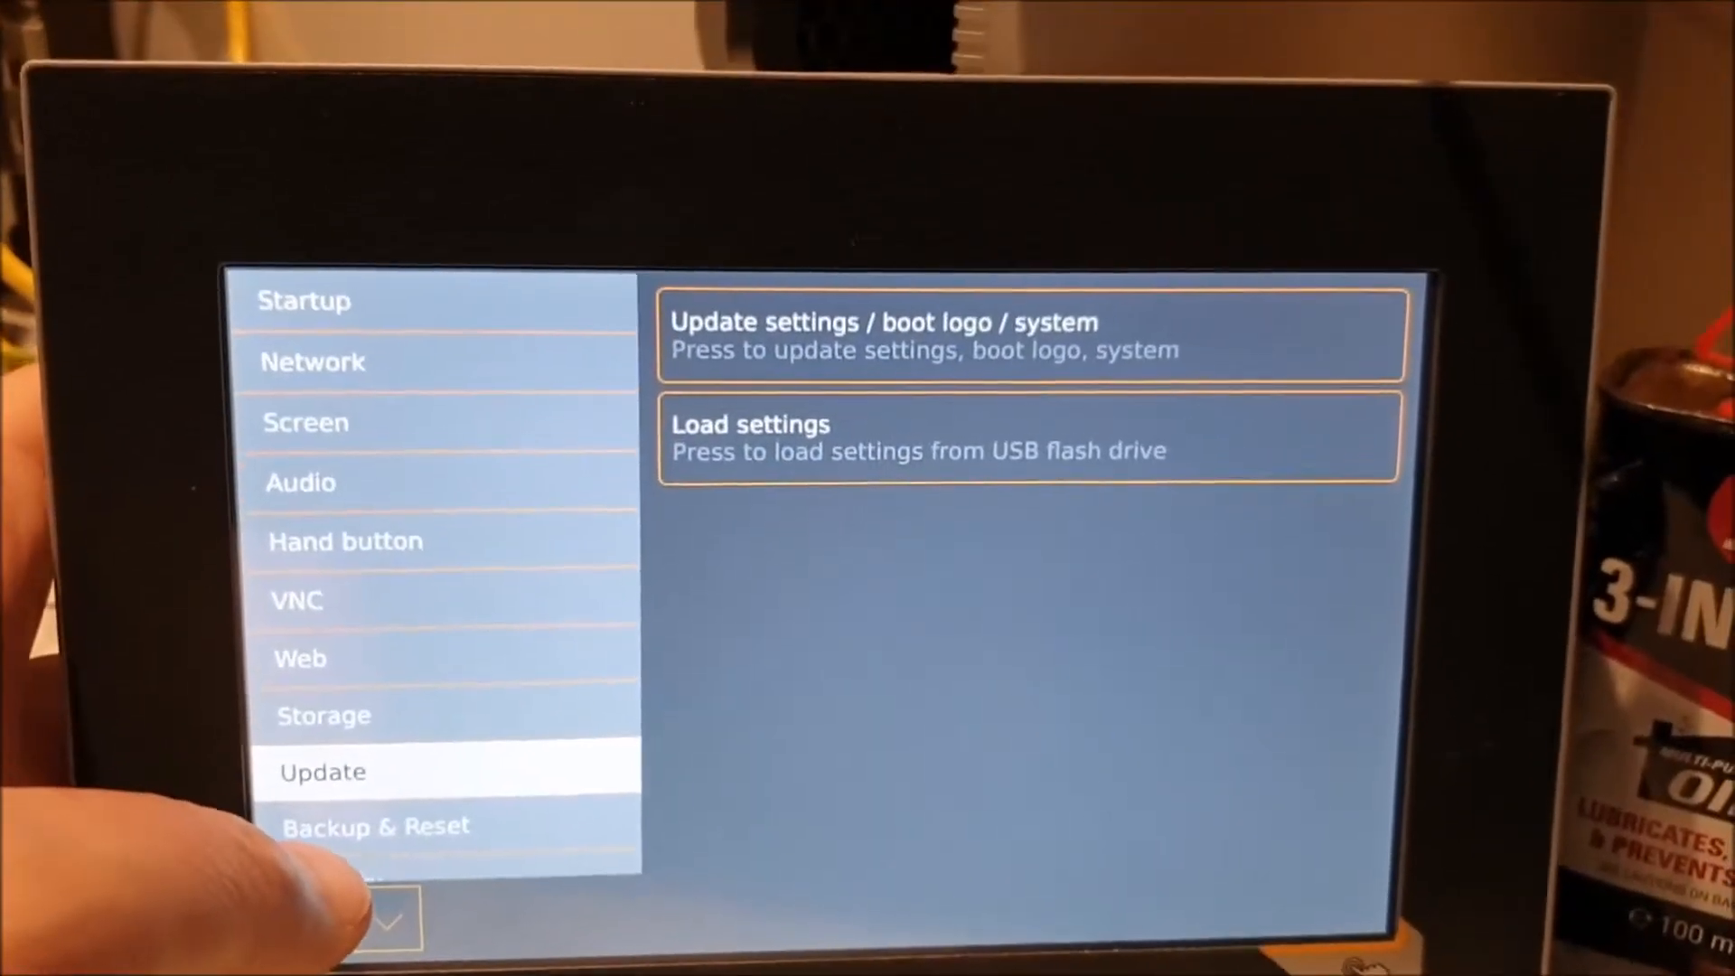
left_click(375, 825)
type("10.106.23")
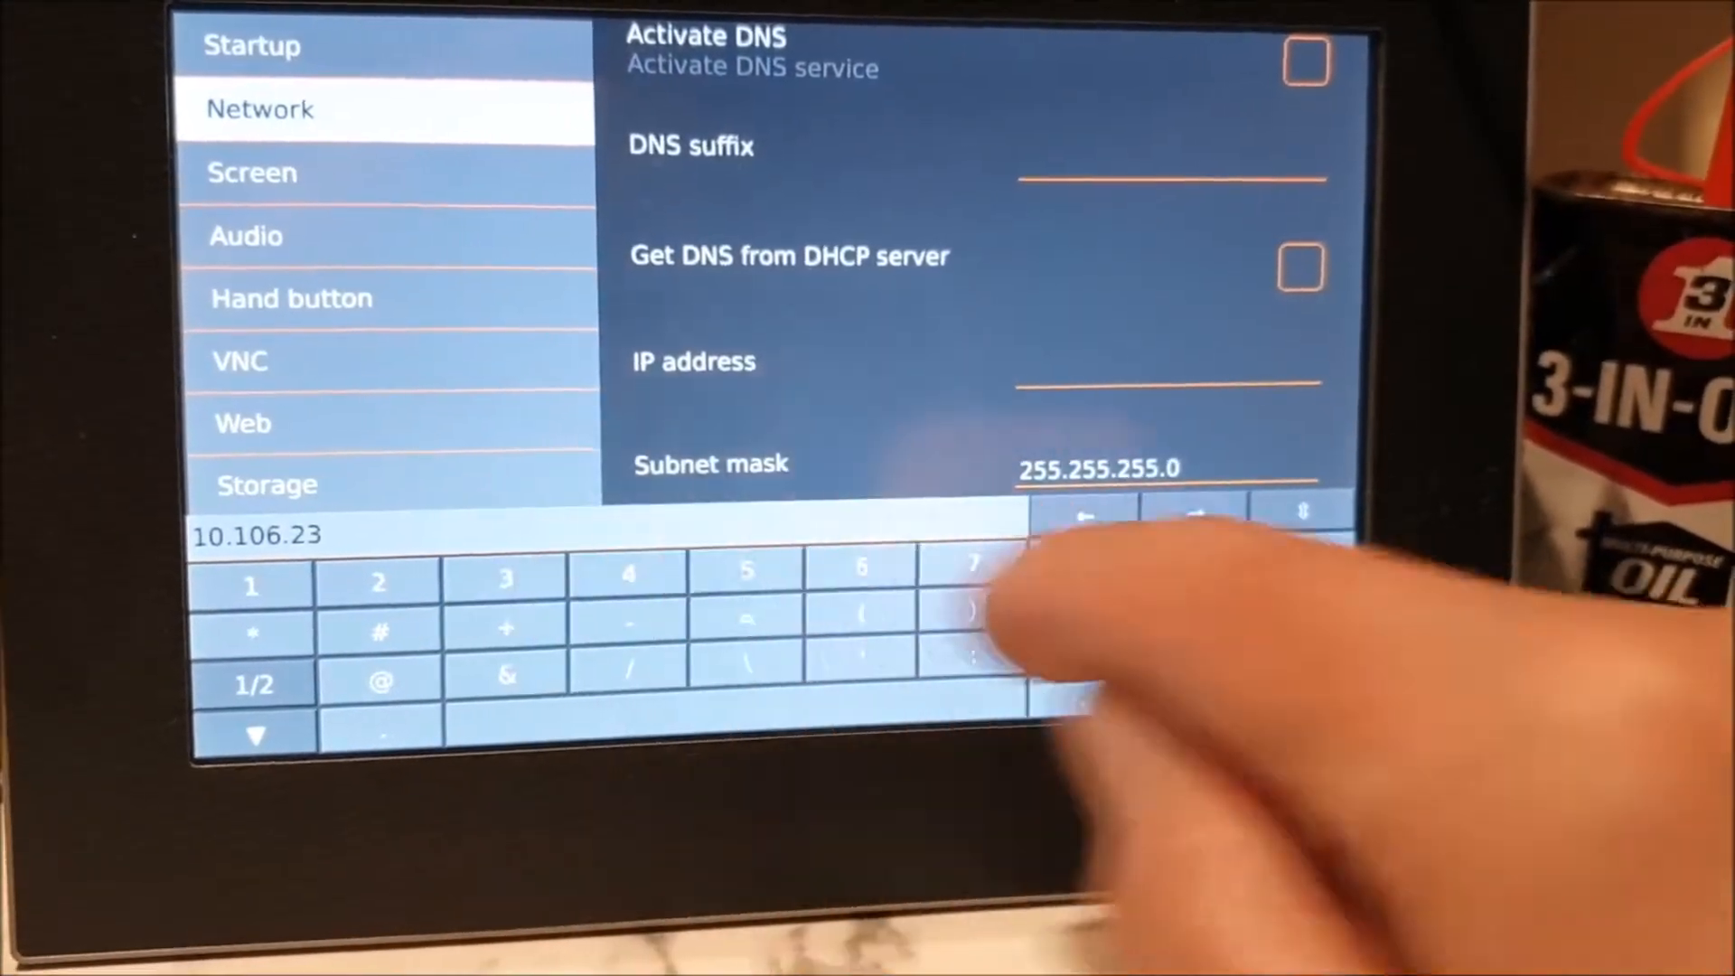
Enter panel IP 10.106.230.31 with gateway 10.106.230.1 and reveal the Security section.
left_click(1303, 550)
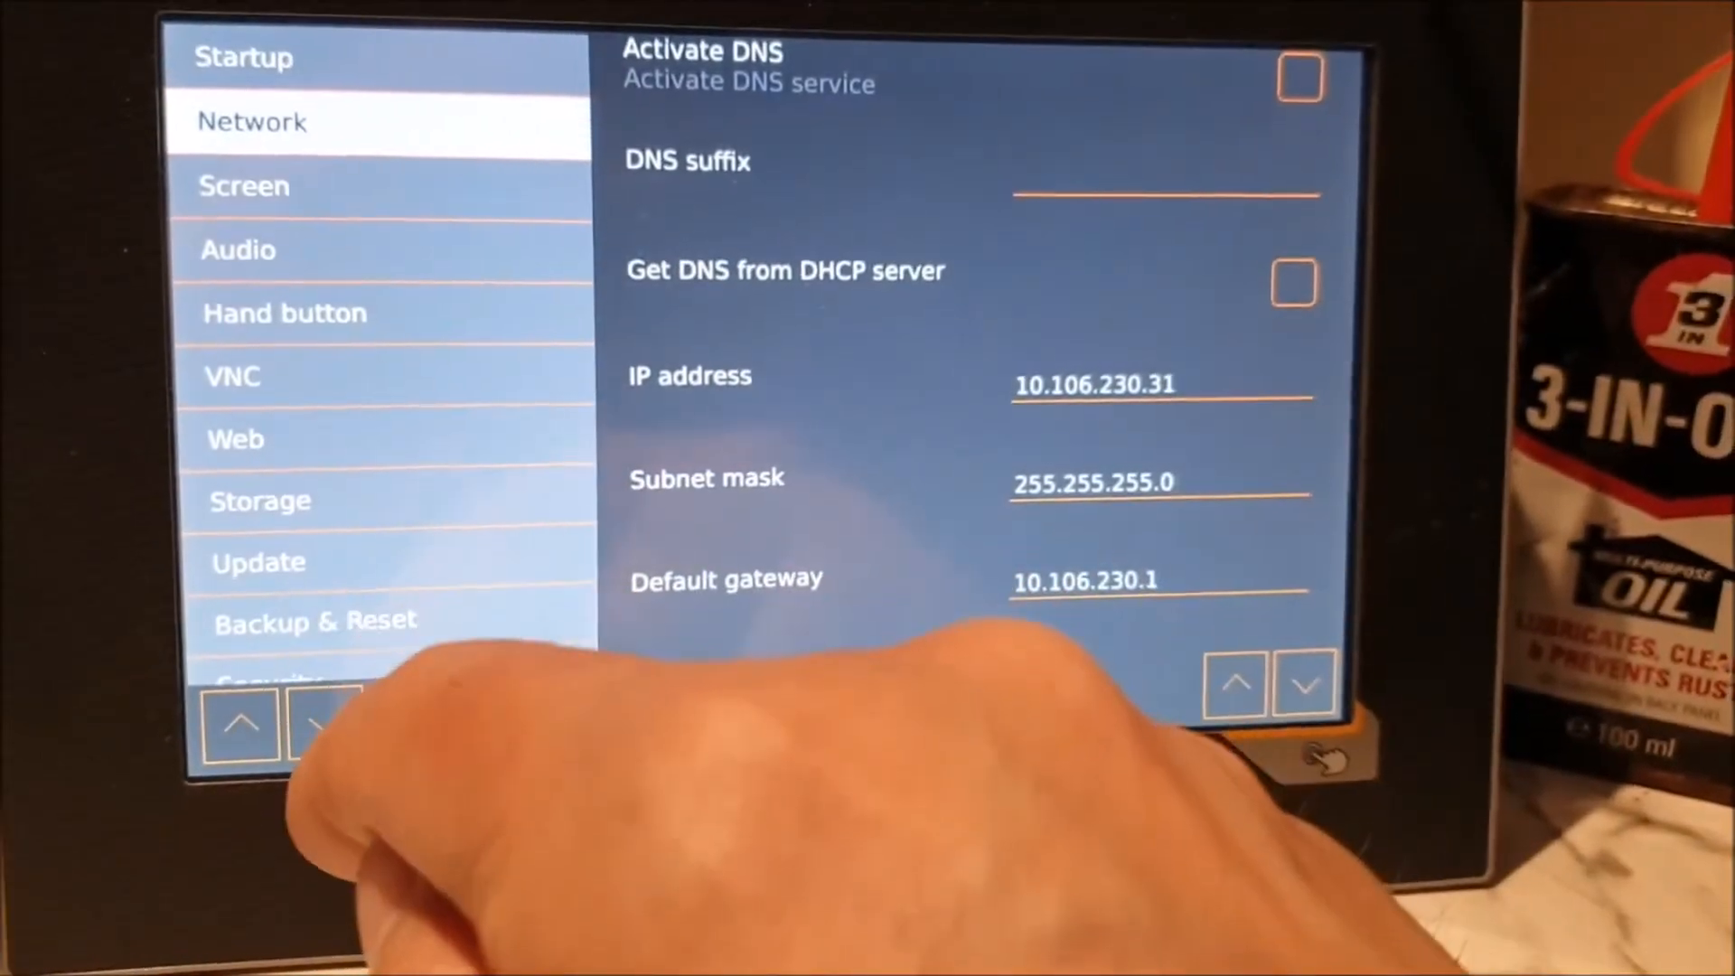
left_click(310, 649)
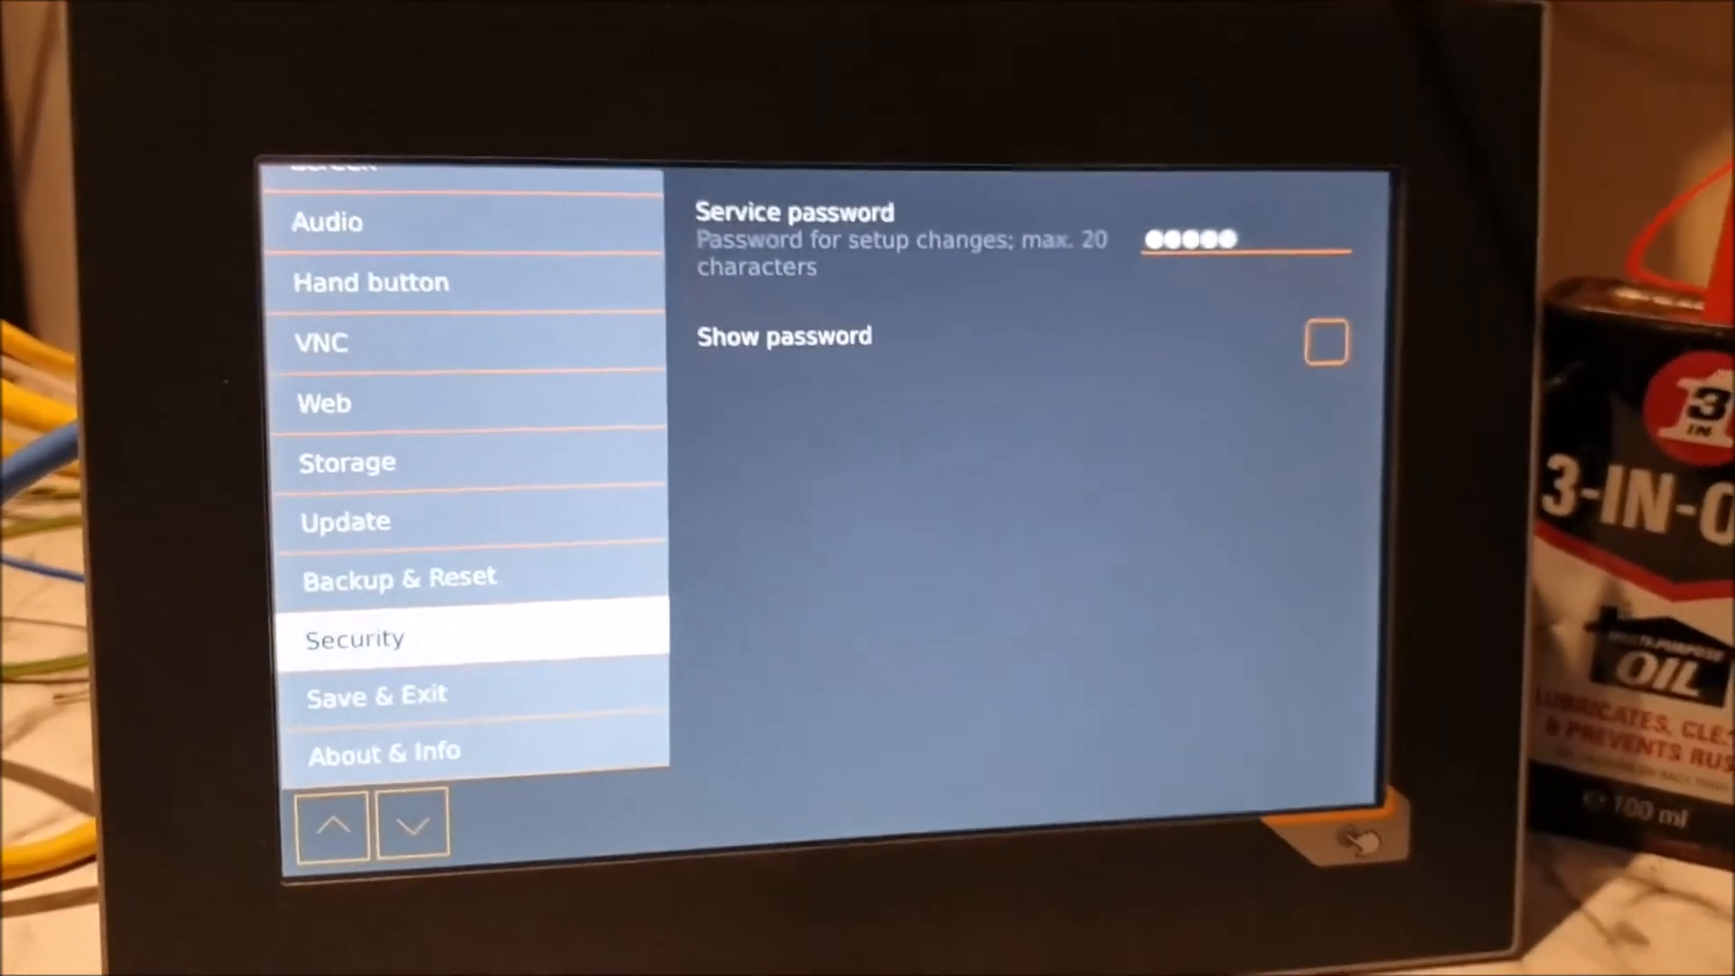
Save and exit setup, then start initialising the CC Hydrosonics vapour degreaser plant.
left_click(376, 694)
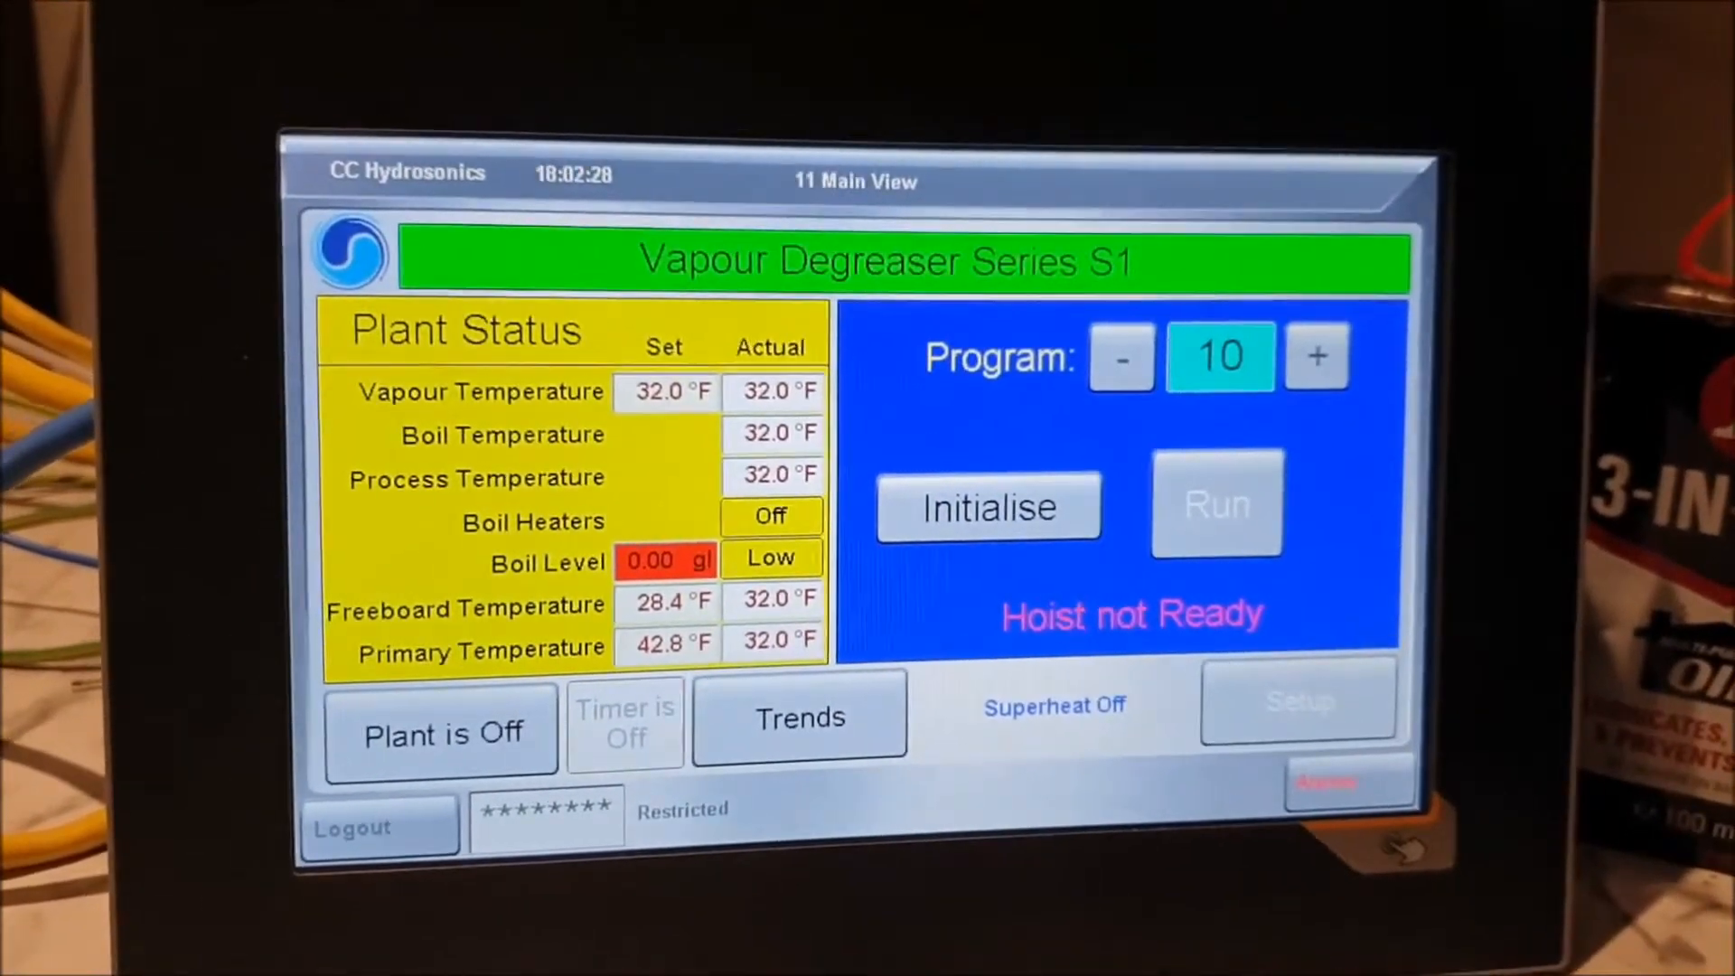
left_click(986, 507)
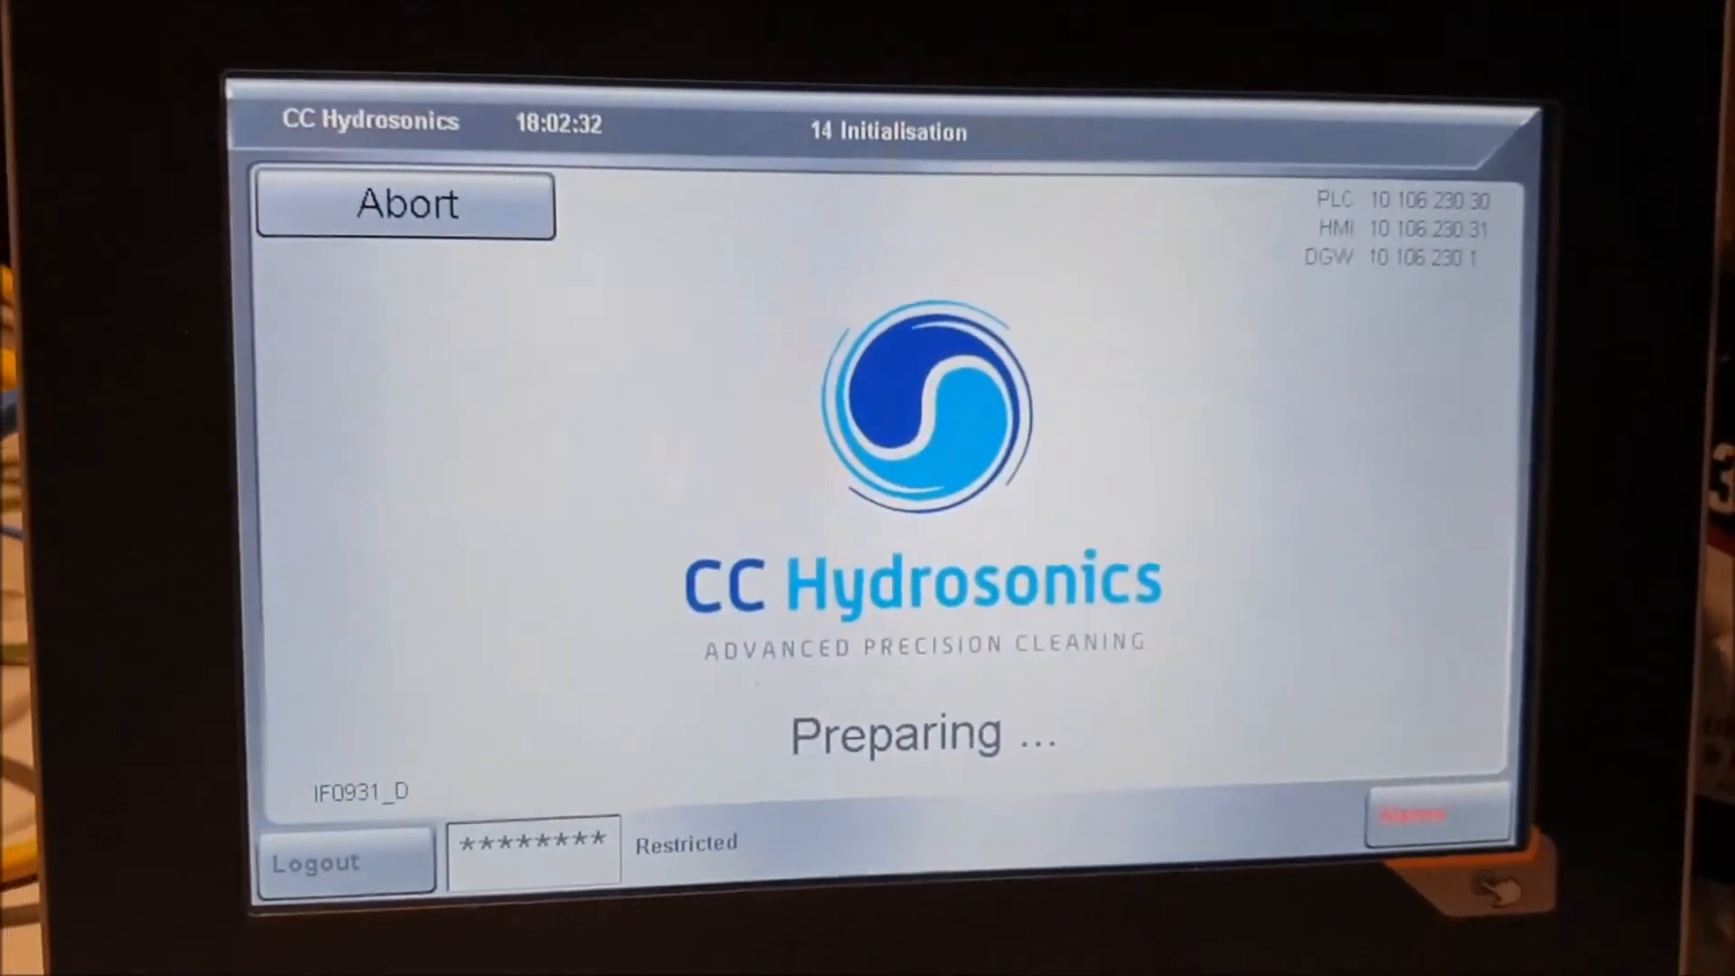